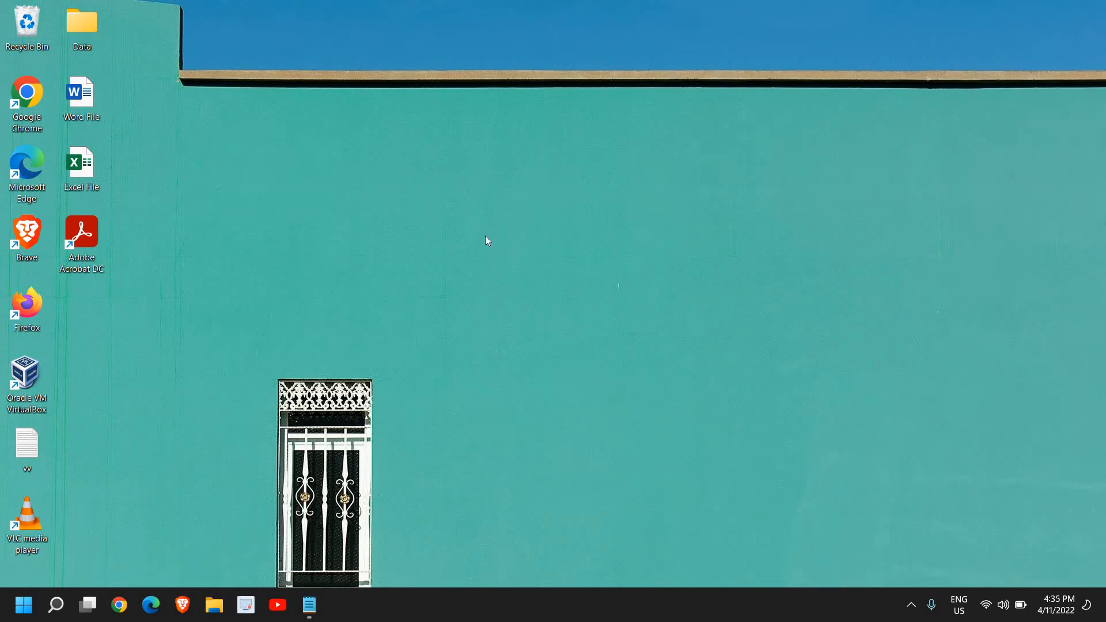
pyautogui.moveTo(192, 441)
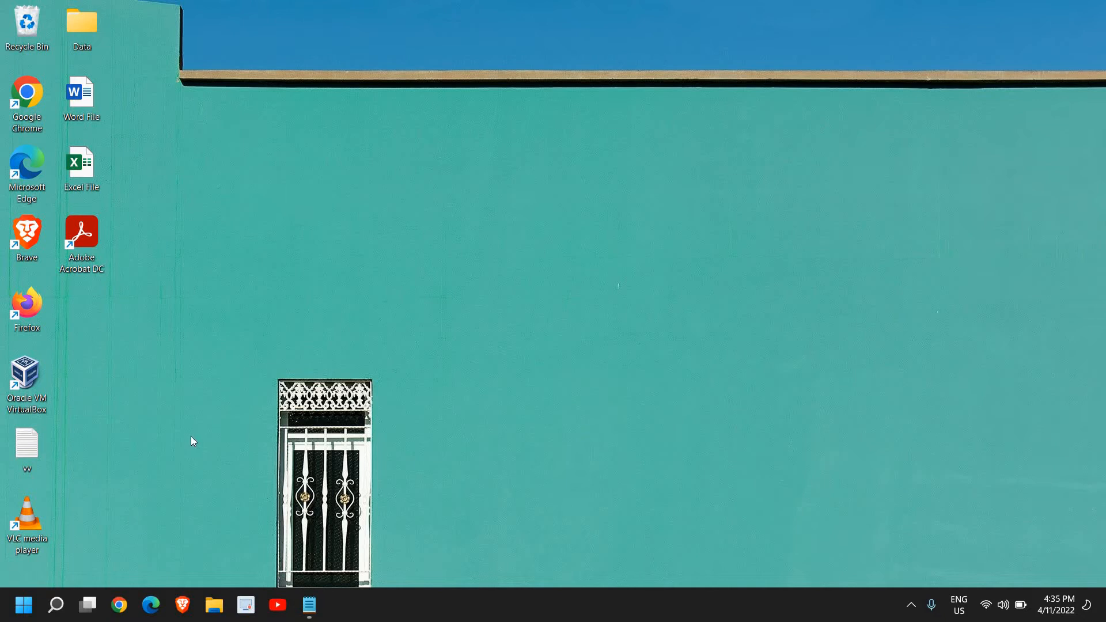
pyautogui.moveTo(307, 210)
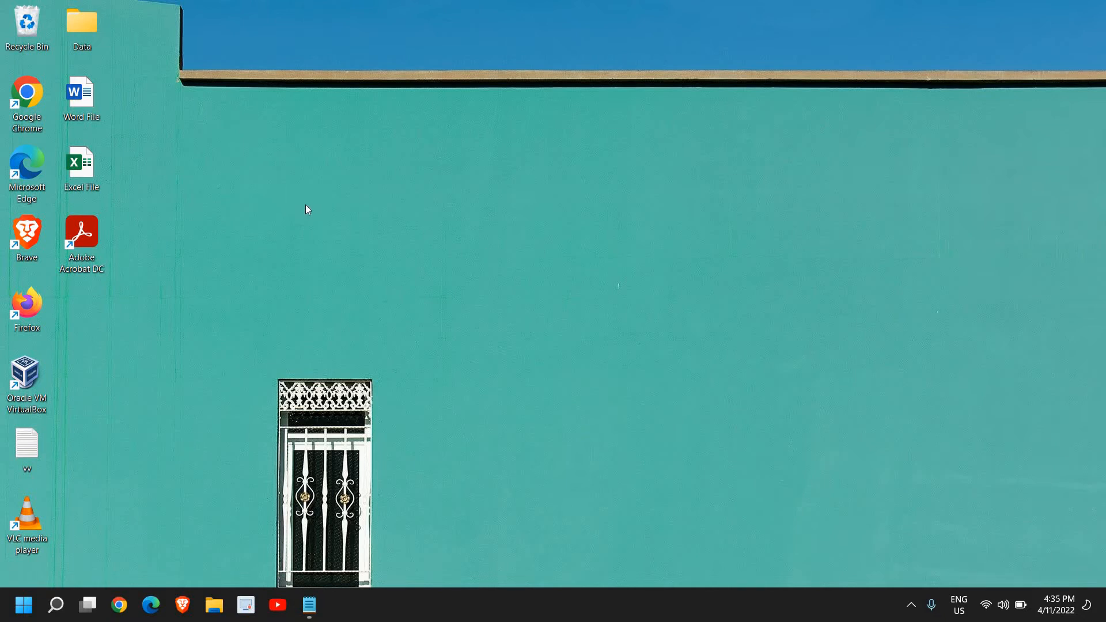
pyautogui.moveTo(109, 303)
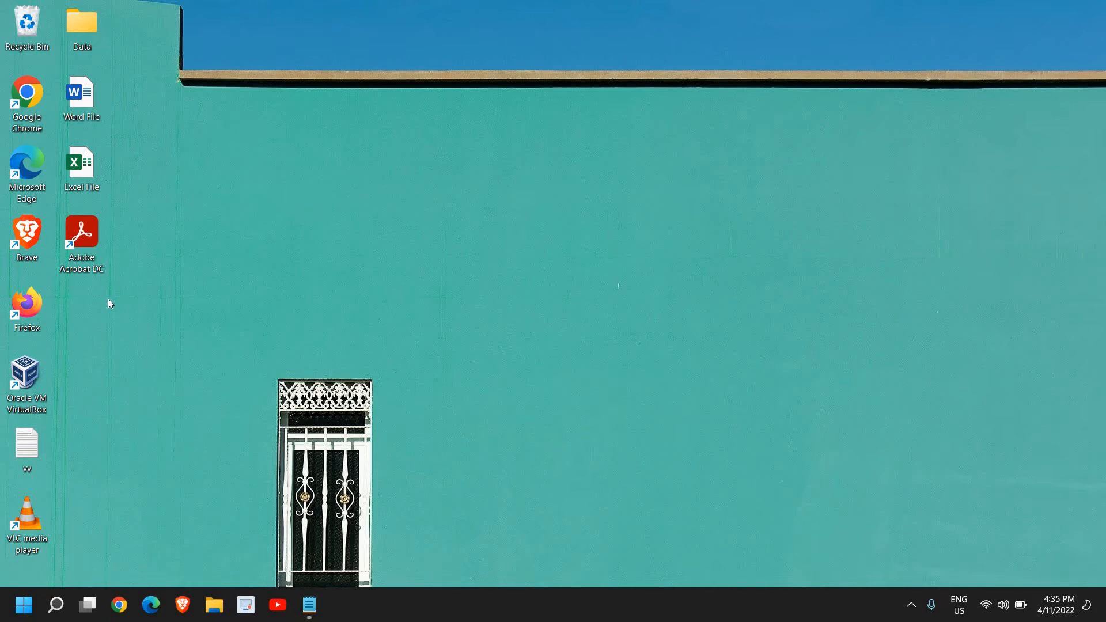
# - Create a new folder on an empty area of the desktop via New > Folder
pyautogui.rightClick(109, 303)
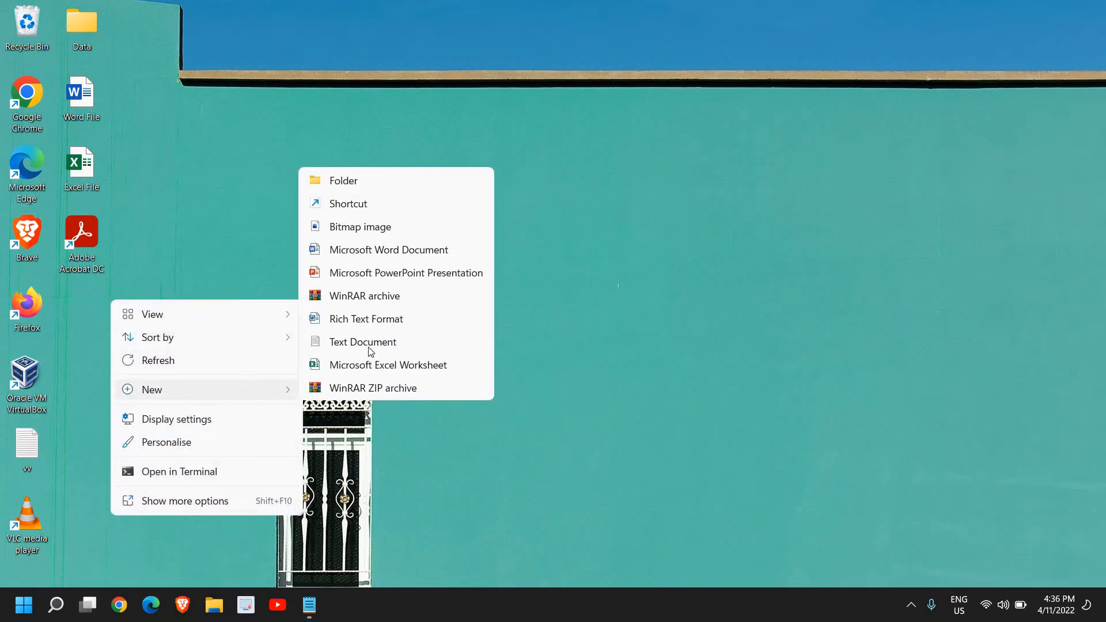
pyautogui.moveTo(359, 181)
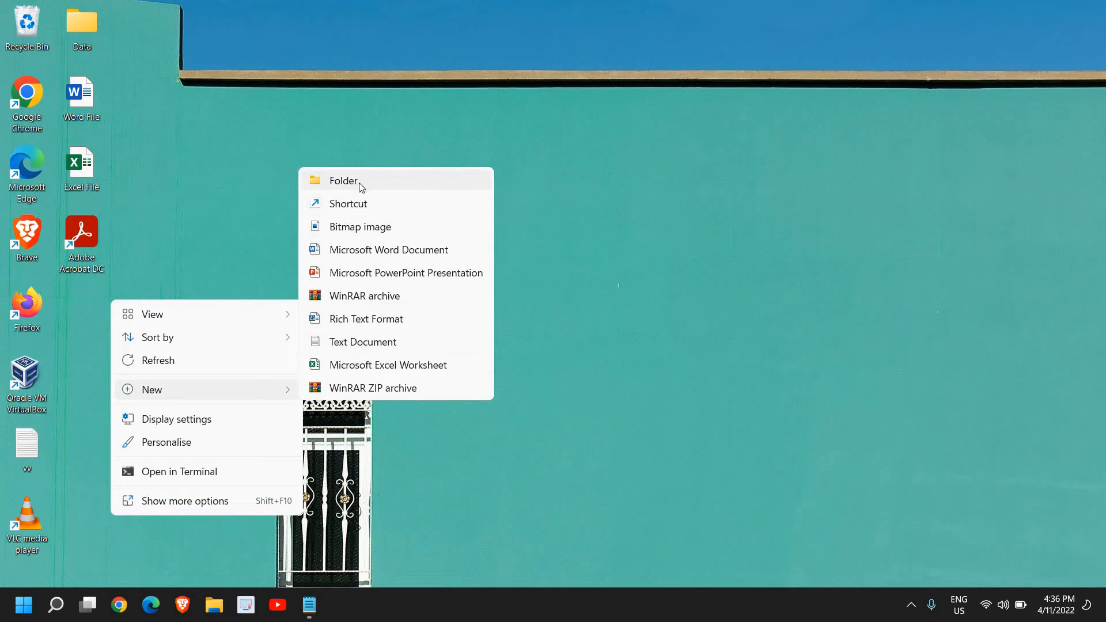
pyautogui.click(344, 181)
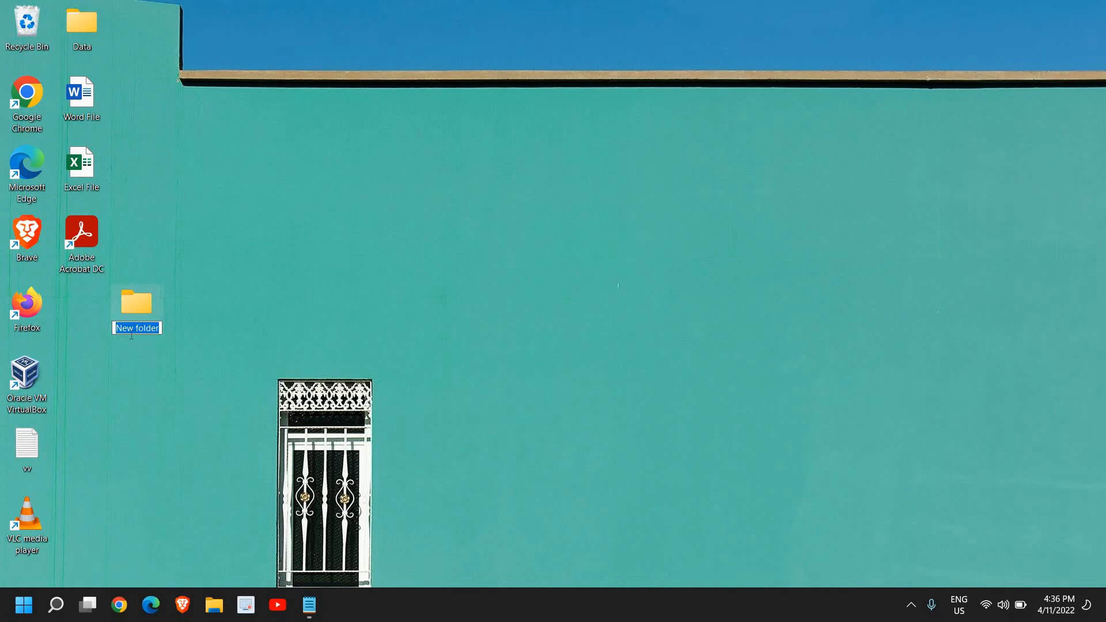
# - Name the desktop folder 'My Folder', then bring up File Explorer from the taskbar
pyautogui.write('My')
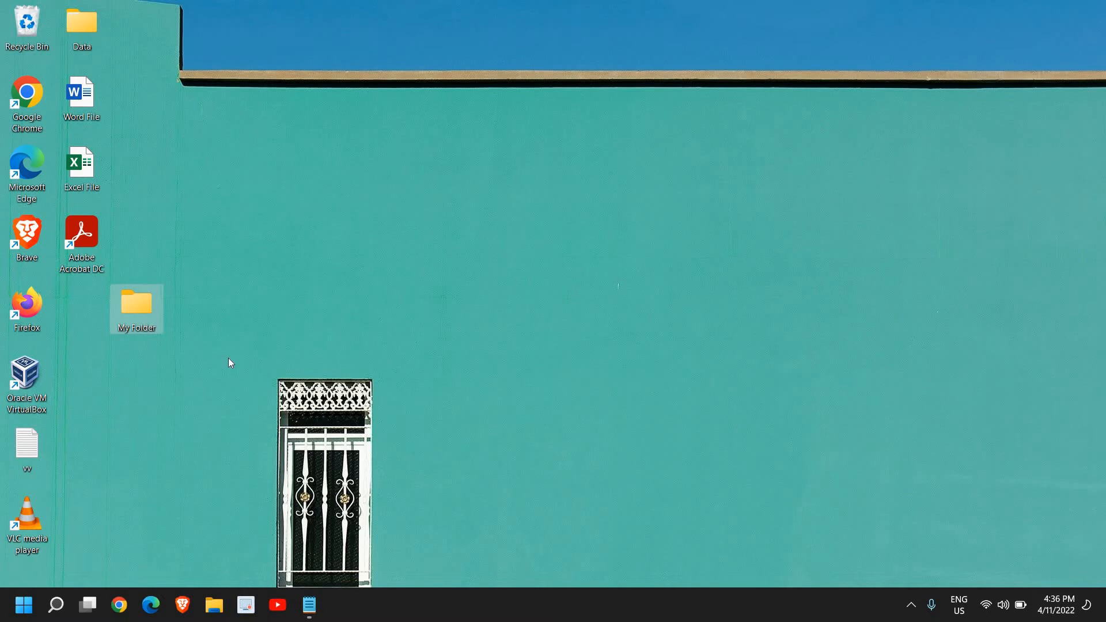
pyautogui.moveTo(136, 309)
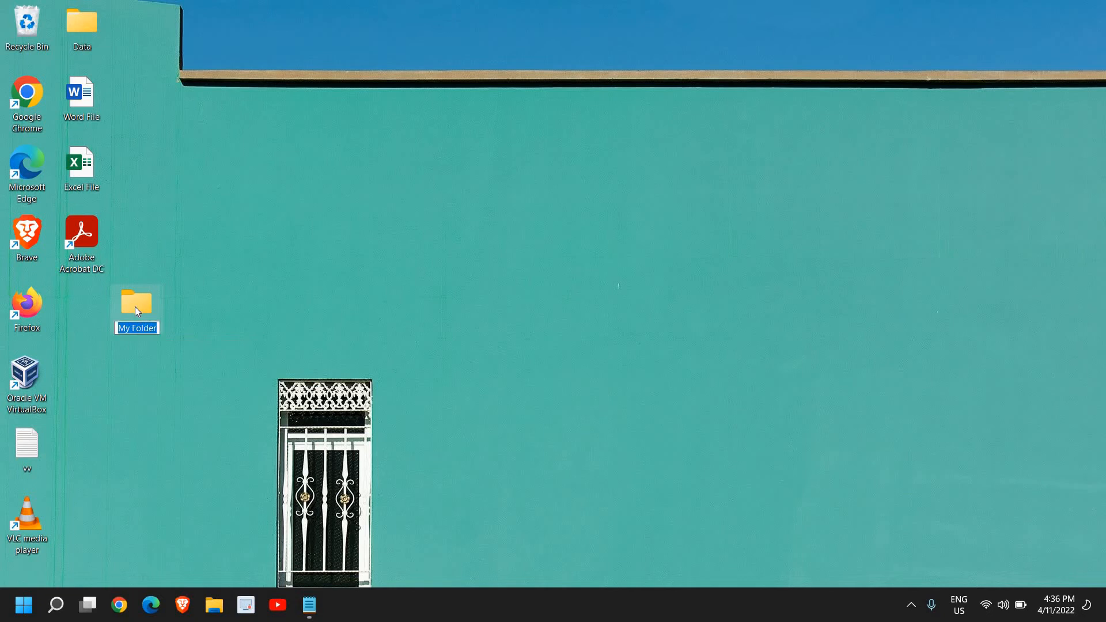
pyautogui.moveTo(137, 310)
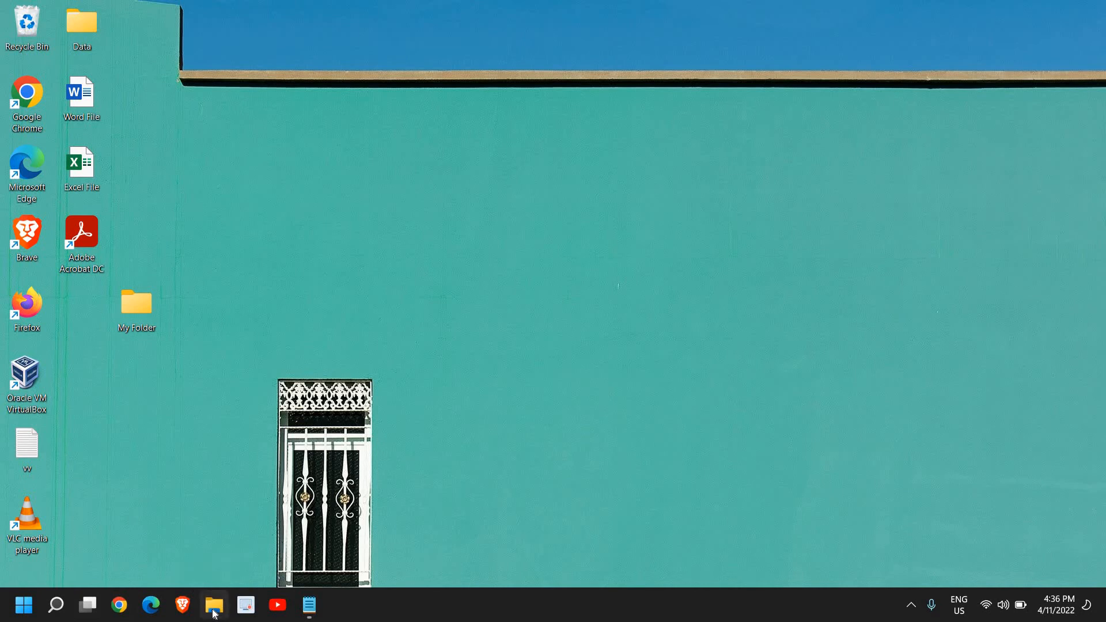
pyautogui.click(215, 605)
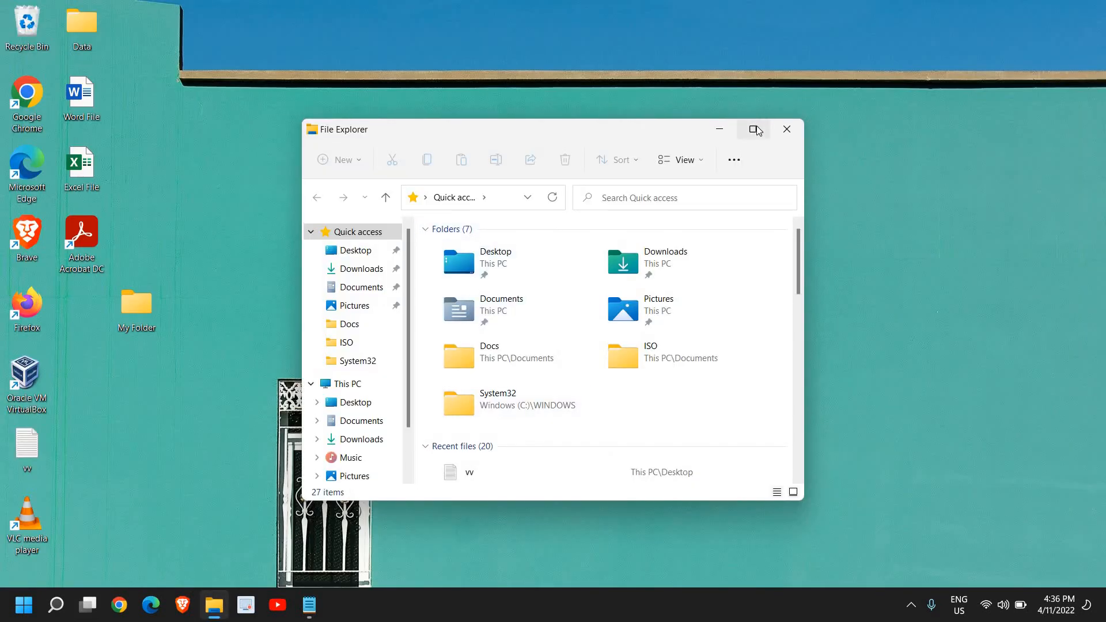
# - Maximize File Explorer and create a new folder inside Documents
pyautogui.click(755, 129)
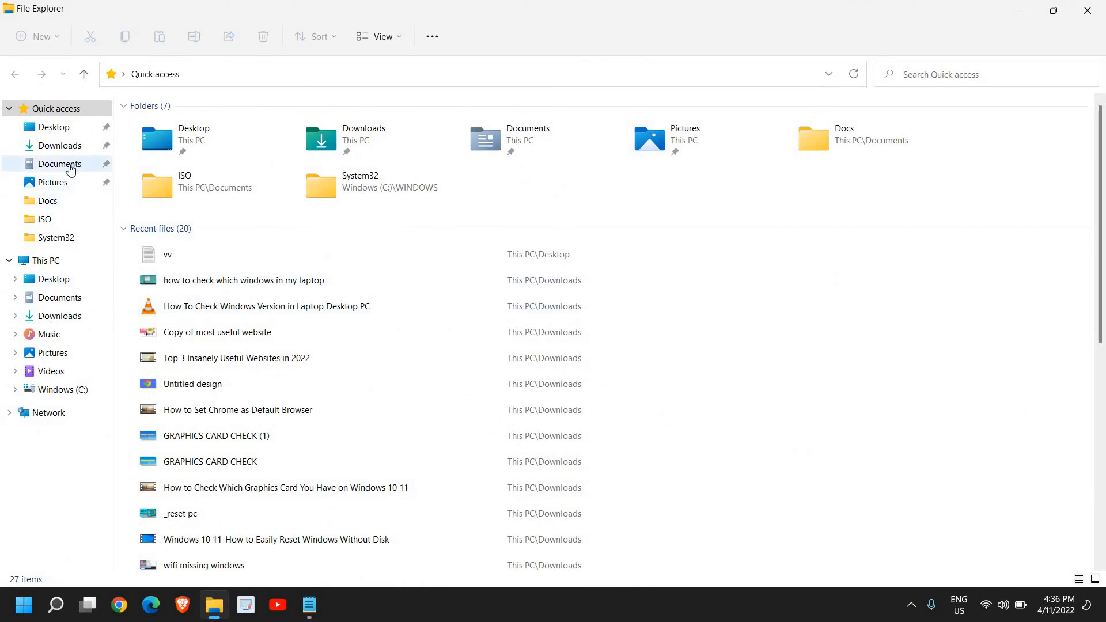
pyautogui.click(59, 163)
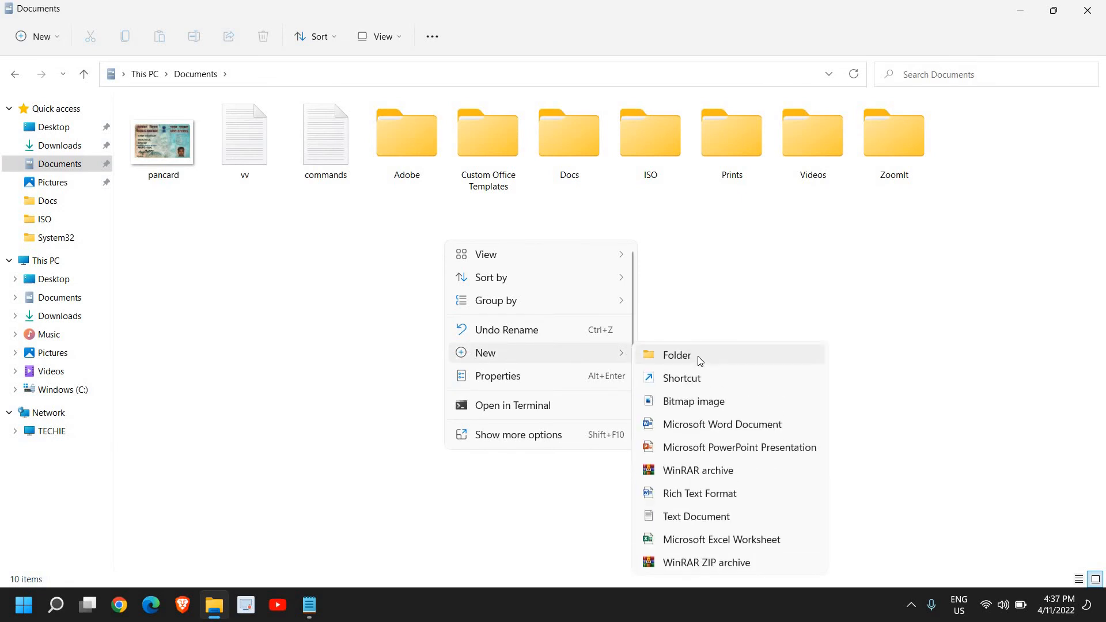
pyautogui.click(676, 355)
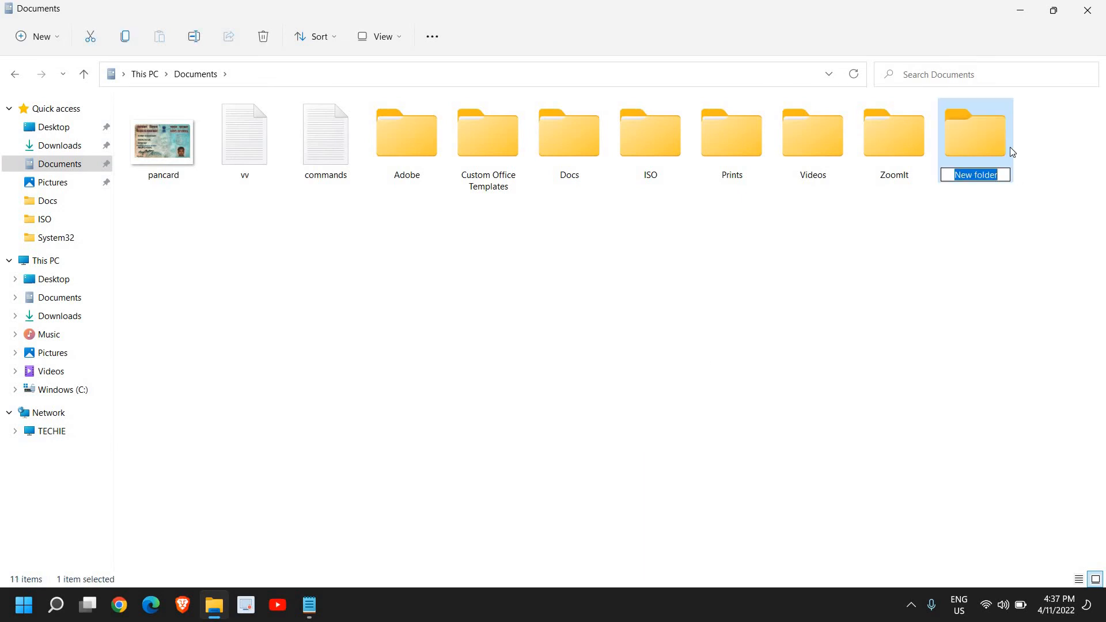